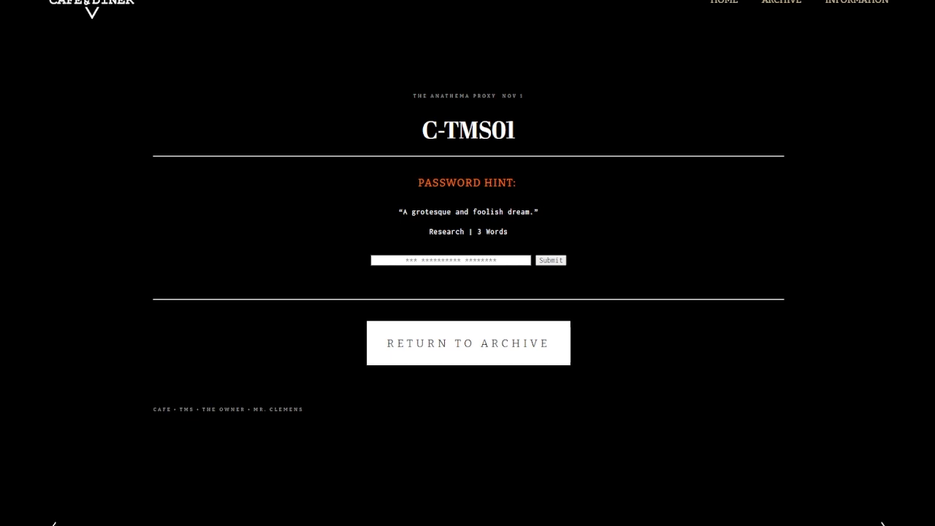
{"action": "type", "text": "The"}
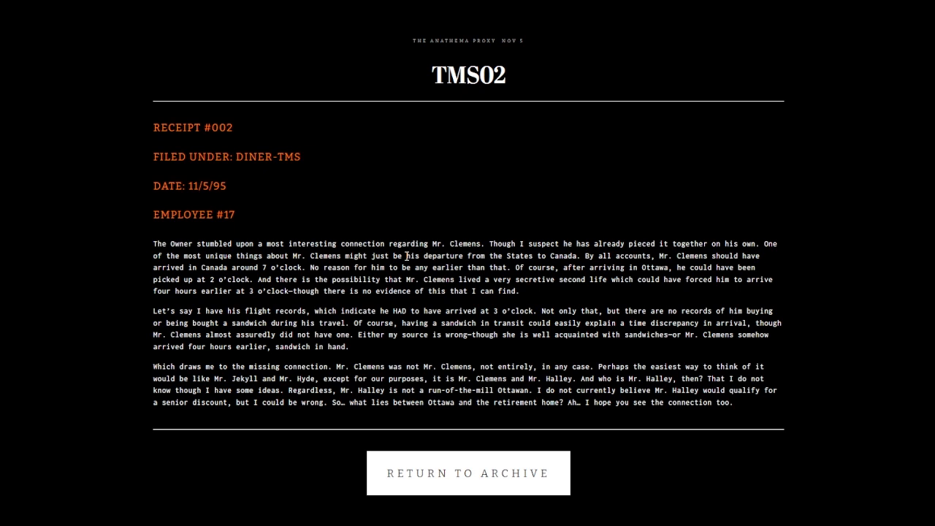
{"action": "mouse_move", "coordinate": [830, 436]}
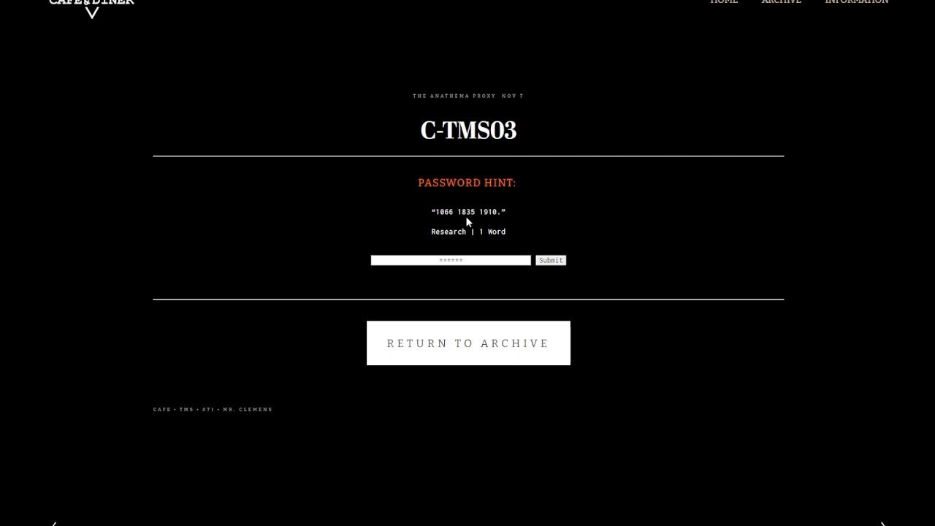
{"action": "mouse_move", "coordinate": [450, 241]}
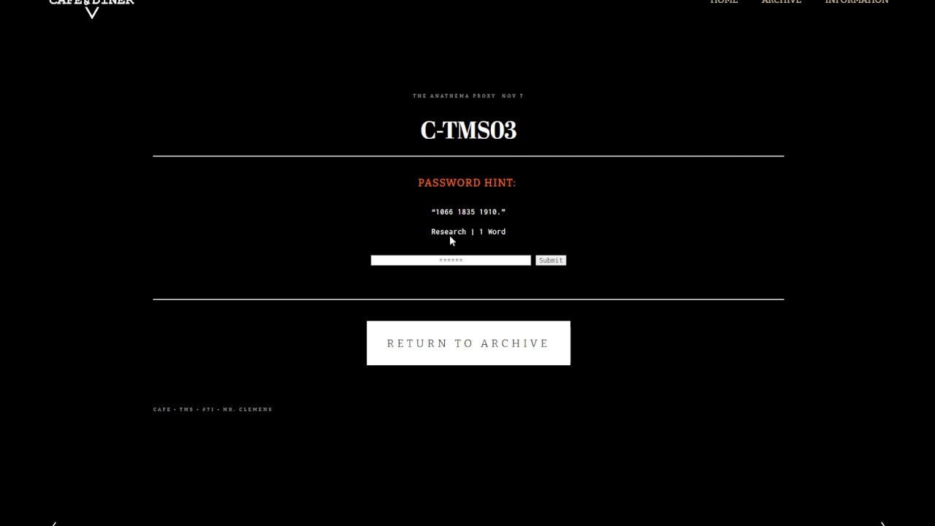
{"action": "mouse_move", "coordinate": [494, 248]}
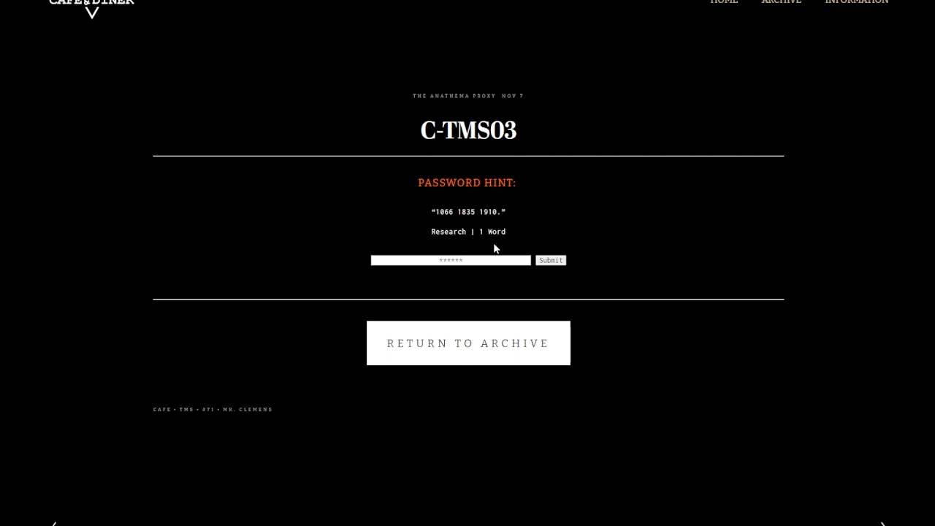
Submit the one-word password to unlock C-TMS03 and reveal Receipt #004.
{"action": "left_click", "coordinate": [450, 260]}
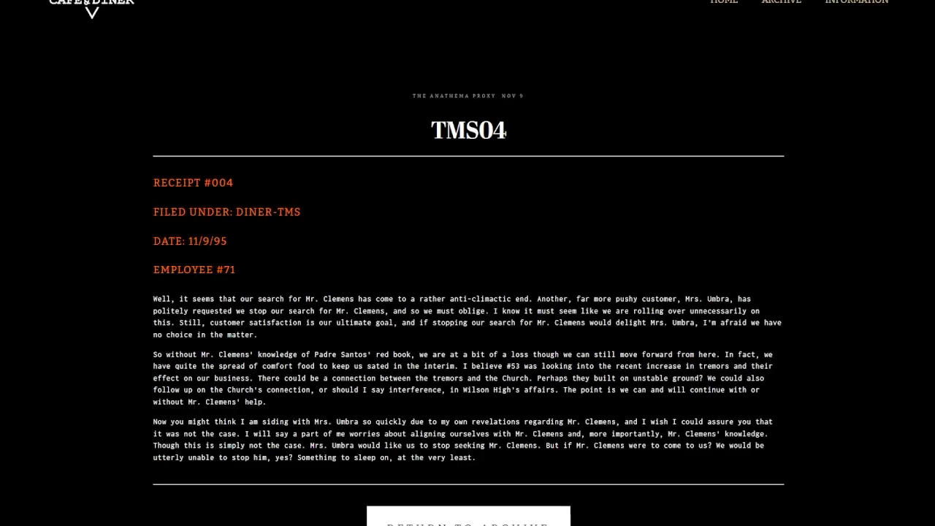
Scroll through the Receipt #004 transcript filed under DINER-TMS, dated 11/9/95.
{"action": "scroll", "scroll_direction": "down", "scroll_amount": 3}
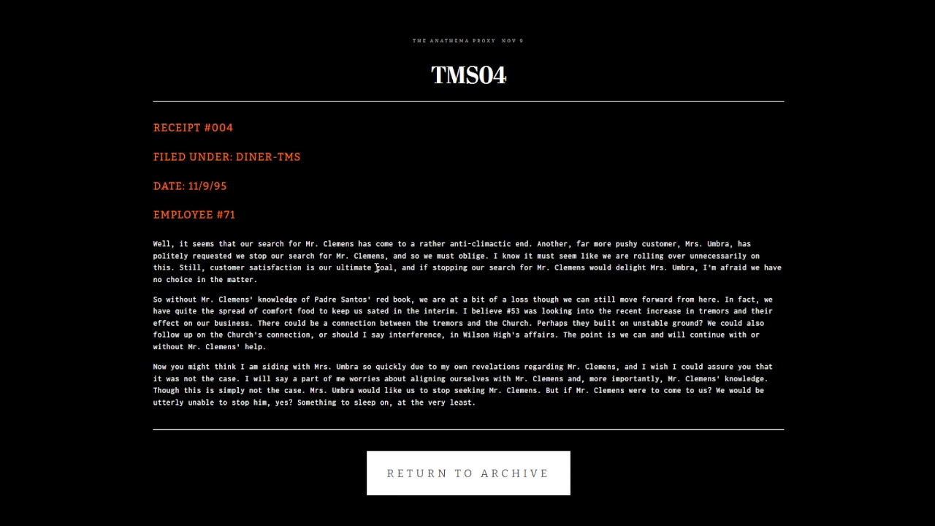
{"action": "mouse_move", "coordinate": [27, 466]}
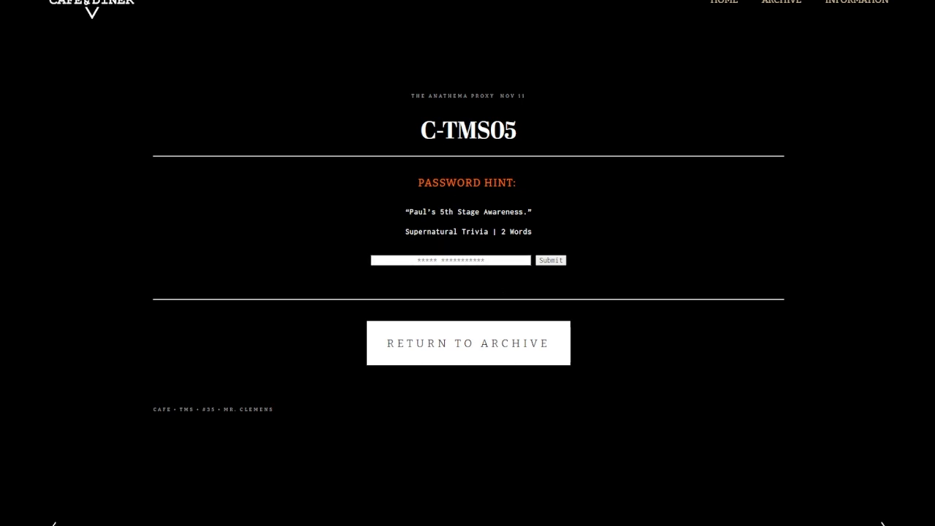
{"action": "left_click", "coordinate": [450, 260]}
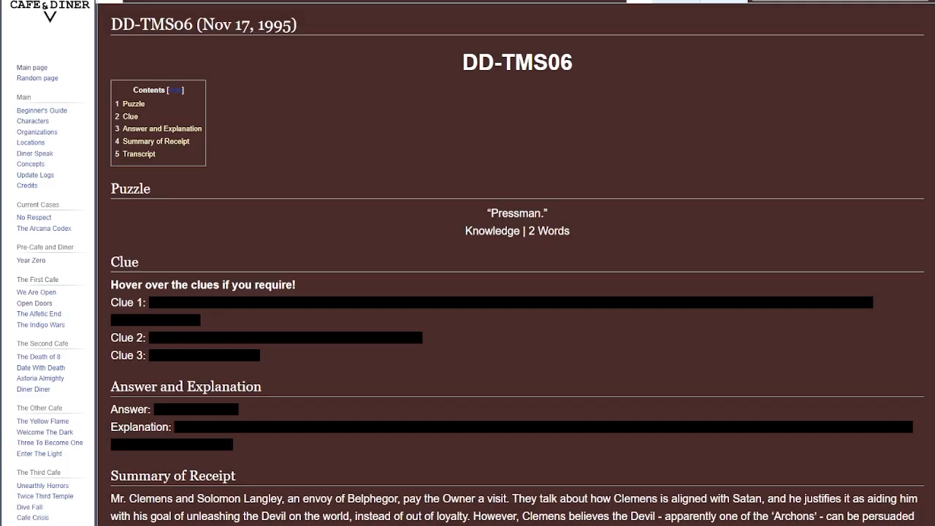
{"action": "mouse_move", "coordinate": [553, 228]}
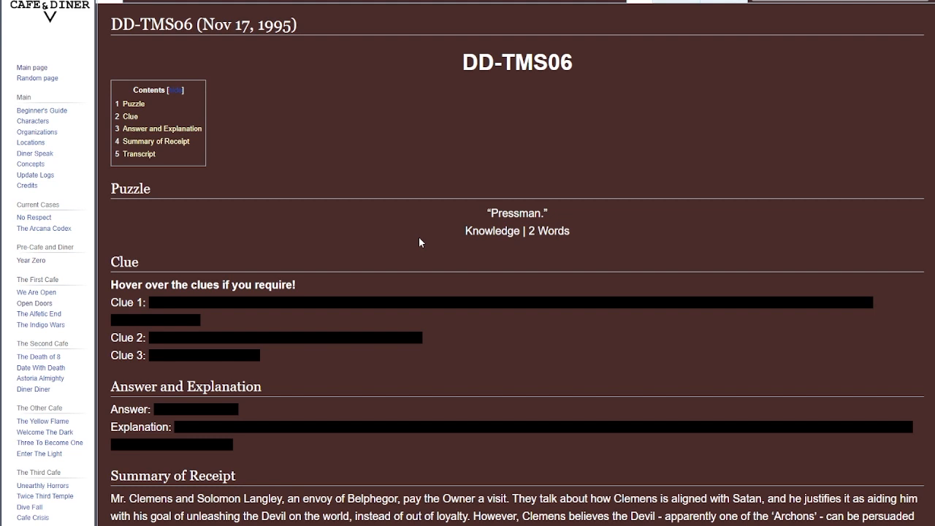
{"action": "mouse_move", "coordinate": [339, 298]}
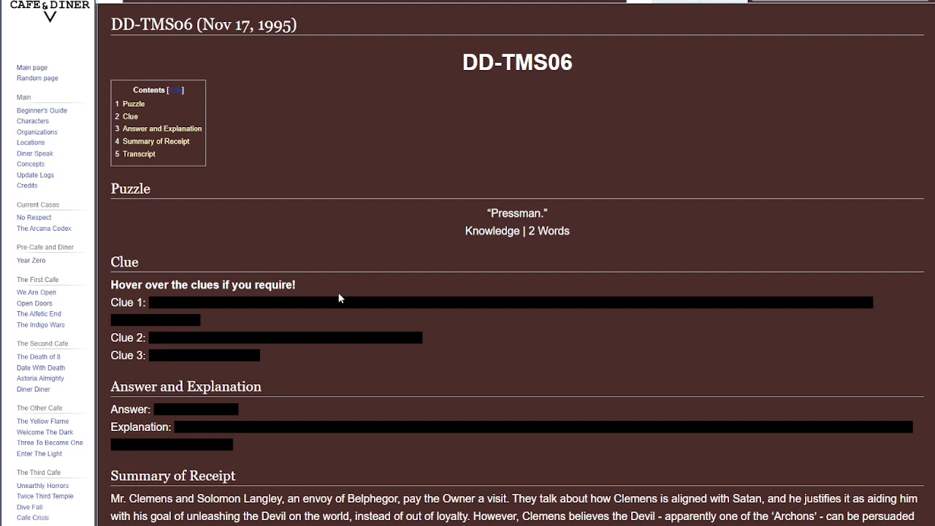
{"action": "mouse_move", "coordinate": [365, 301]}
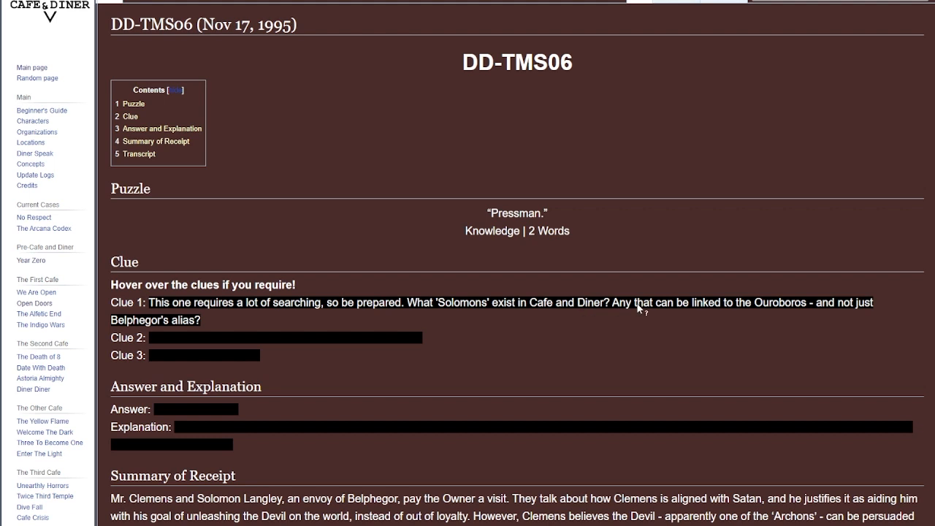
{"action": "mouse_move", "coordinate": [681, 309]}
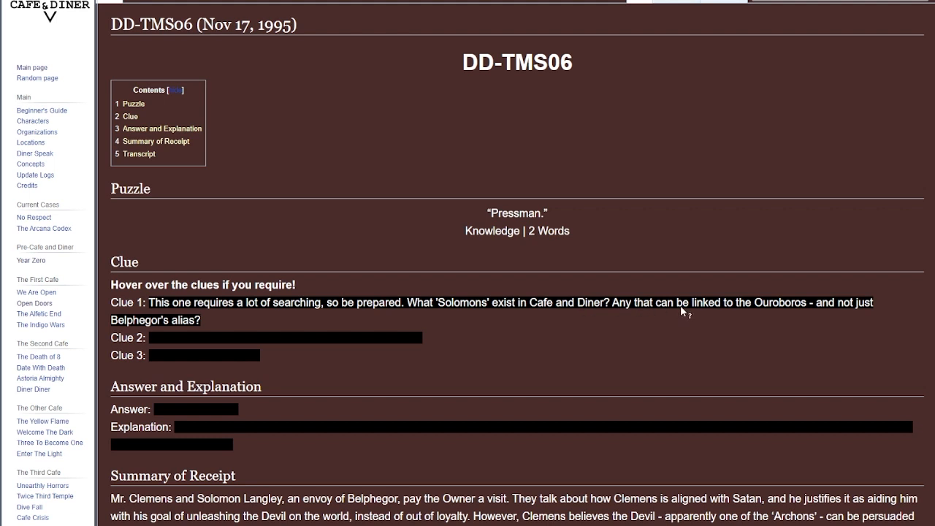
{"action": "mouse_move", "coordinate": [649, 312]}
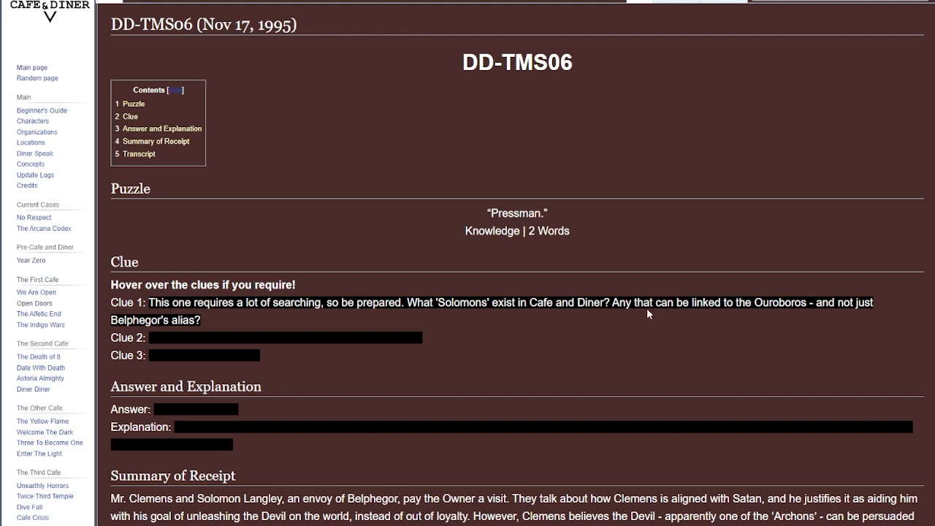
{"action": "mouse_move", "coordinate": [406, 345]}
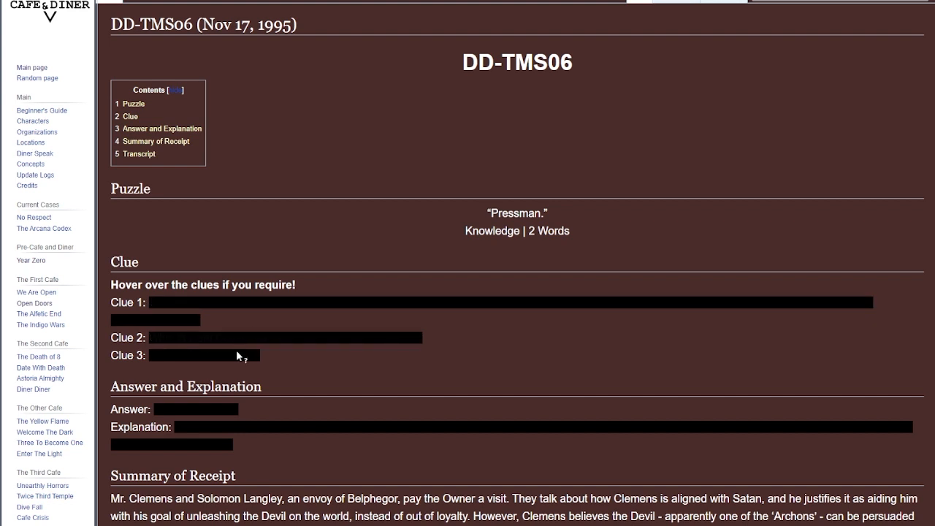
{"action": "mouse_move", "coordinate": [212, 356]}
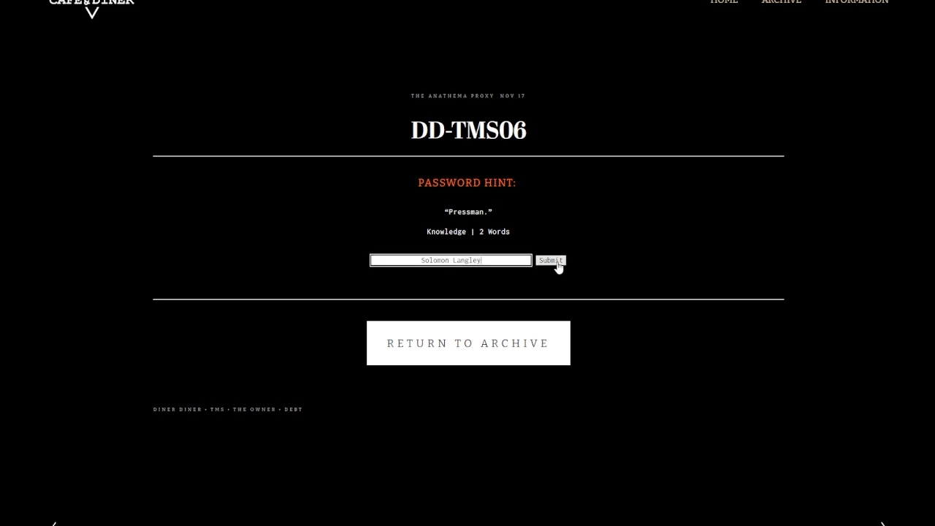
Submit the DD-TMS06 password and scroll the Receipt #006 transcript dated 11/17/95.
{"action": "left_click", "coordinate": [550, 260]}
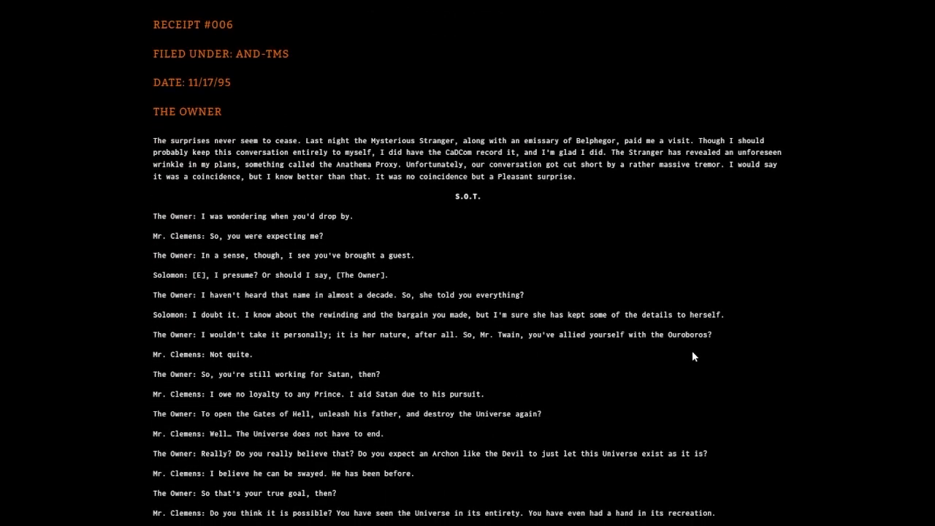
{"action": "mouse_move", "coordinate": [245, 119]}
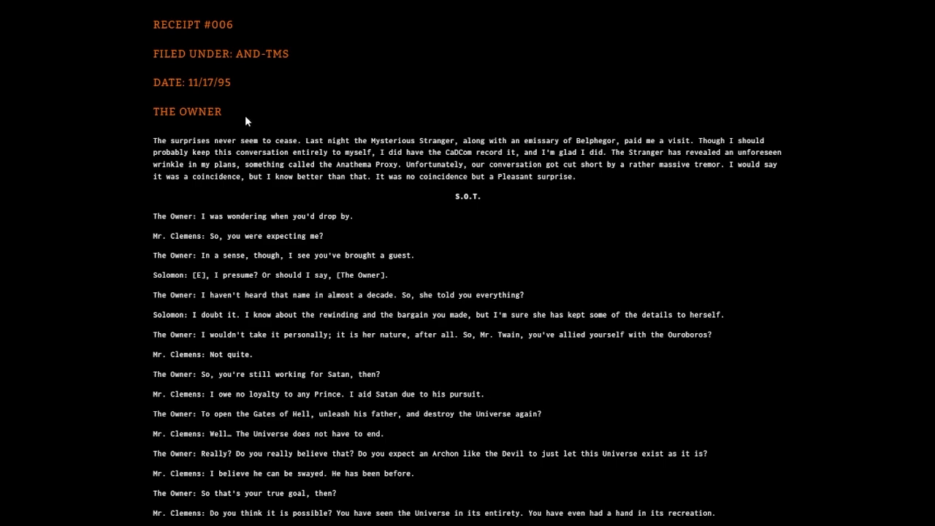
{"action": "scroll", "scroll_direction": "down", "scroll_amount": 3}
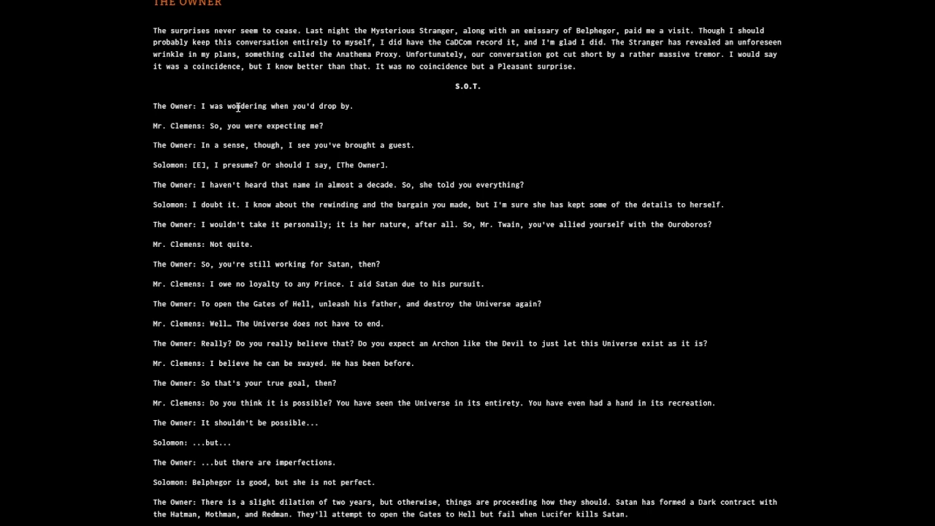
{"action": "scroll", "scroll_direction": "down", "scroll_amount": 3}
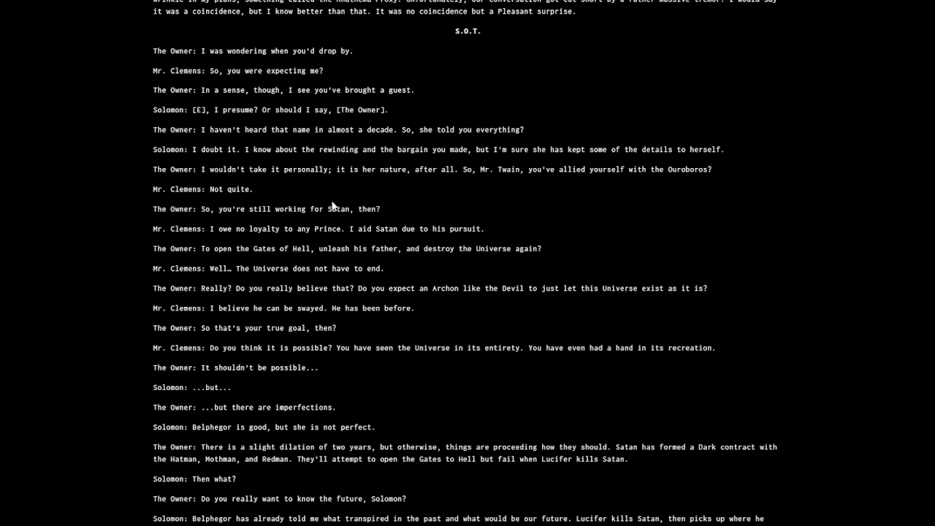
{"action": "scroll", "scroll_direction": "down", "scroll_amount": 3}
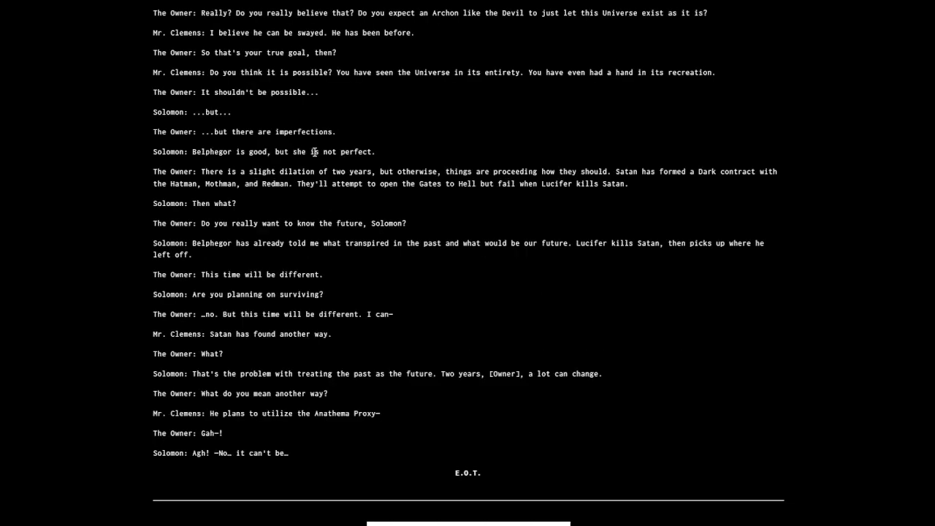